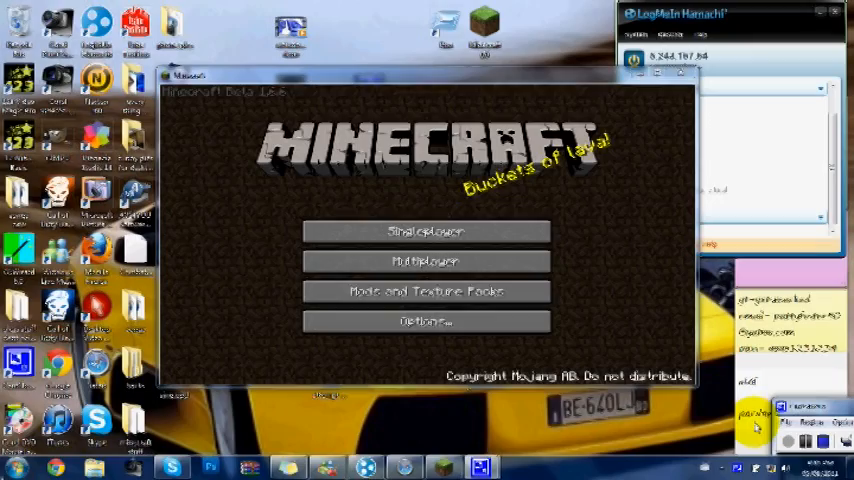
# - Start the Flatgrass world from the Singleplayer world list
pyautogui.click(424, 231)
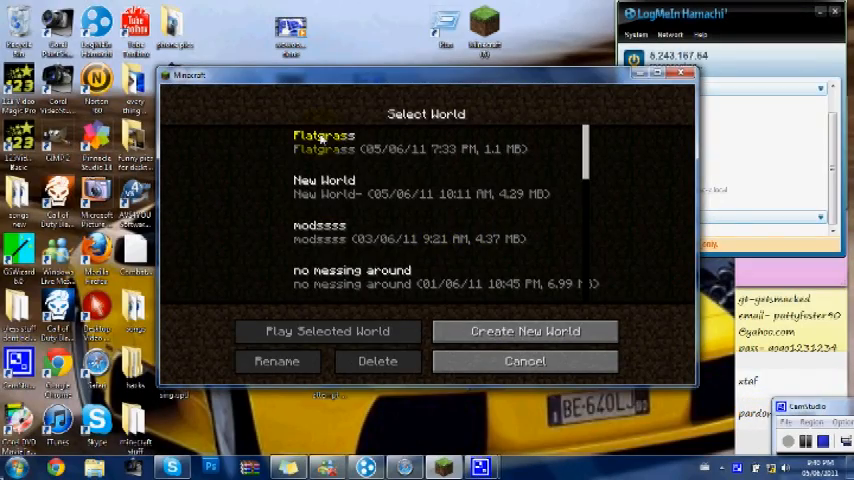
pyautogui.click(328, 331)
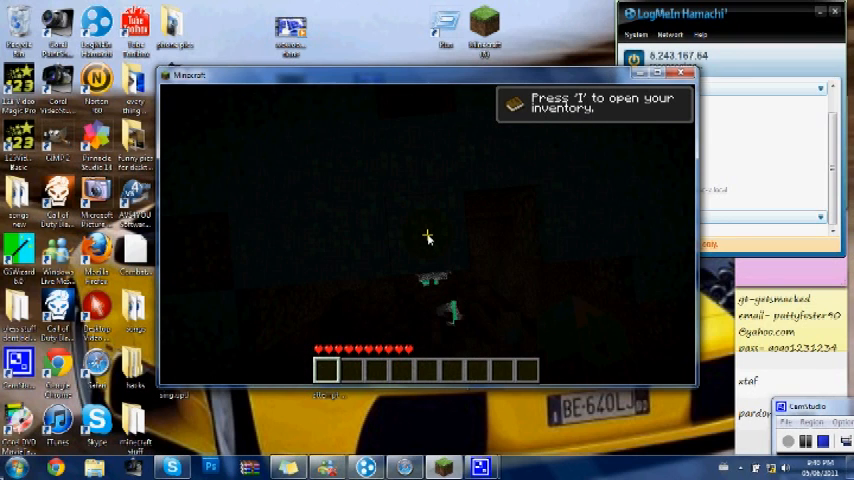
# - Bring up the TooManyItems inventory to take 62- and 64-stacks of green uranium items
pyautogui.press('i')
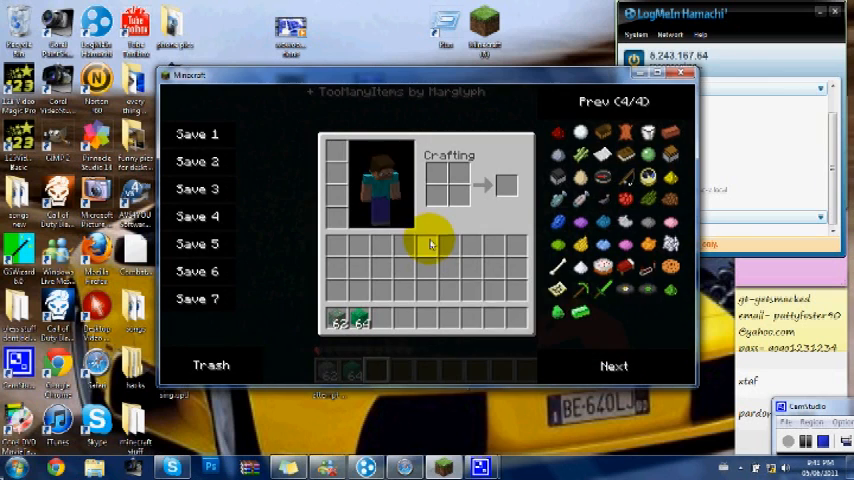
# - Mine the stone floor with the green tools, collecting eight green drops
pyautogui.press('Escape')
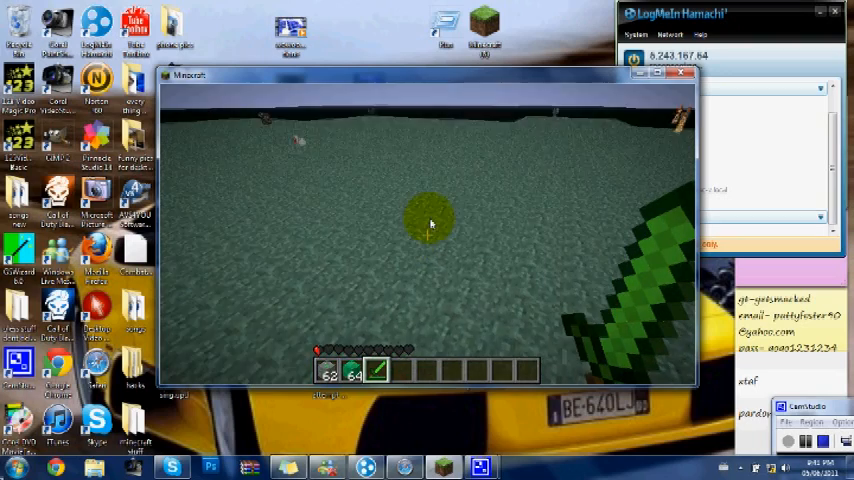
pyautogui.press('e')
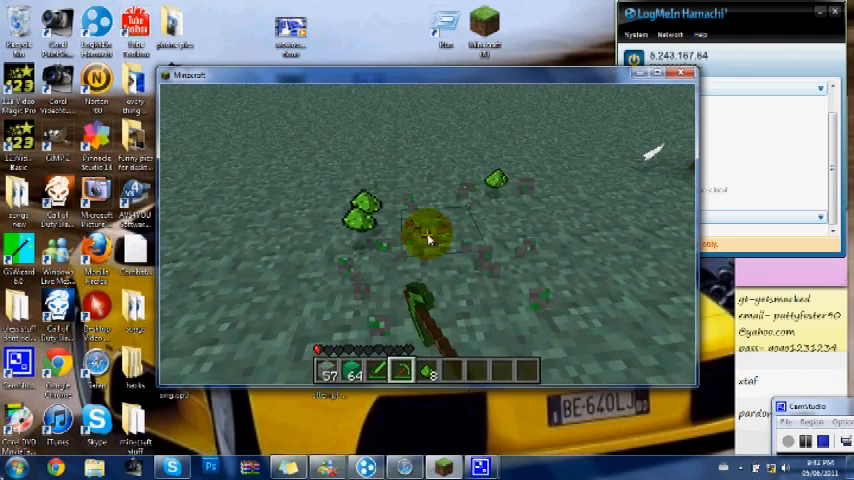
# - Page through the TooManyItems list and grab cobblestone
pyautogui.press('e')
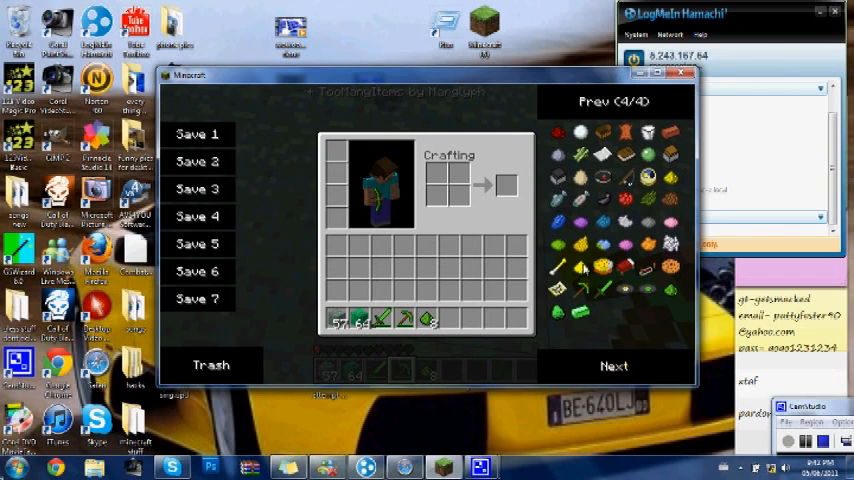
pyautogui.click(613, 365)
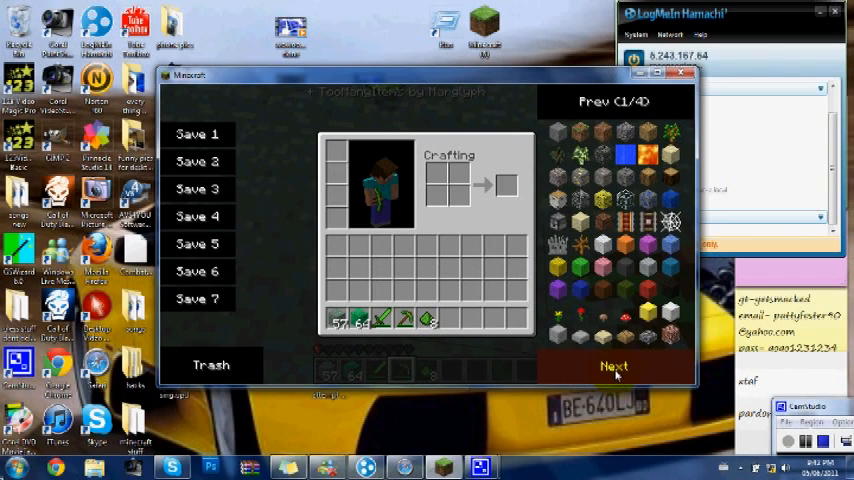
pyautogui.click(614, 366)
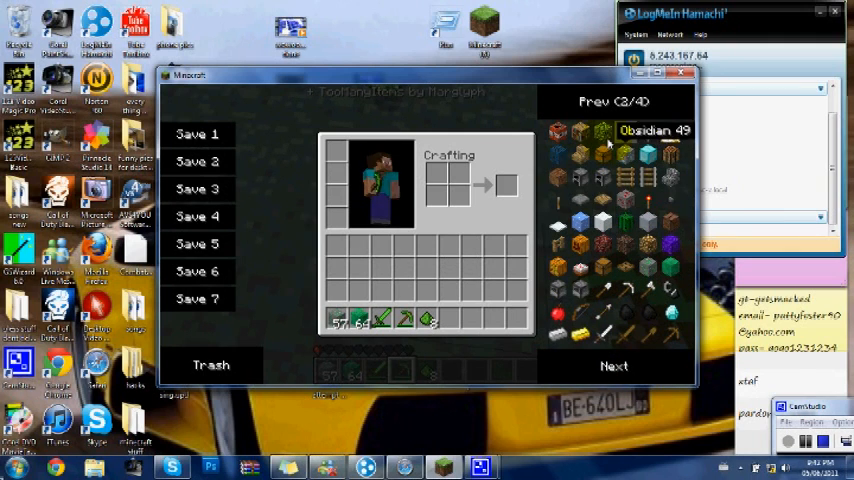
pyautogui.click(614, 365)
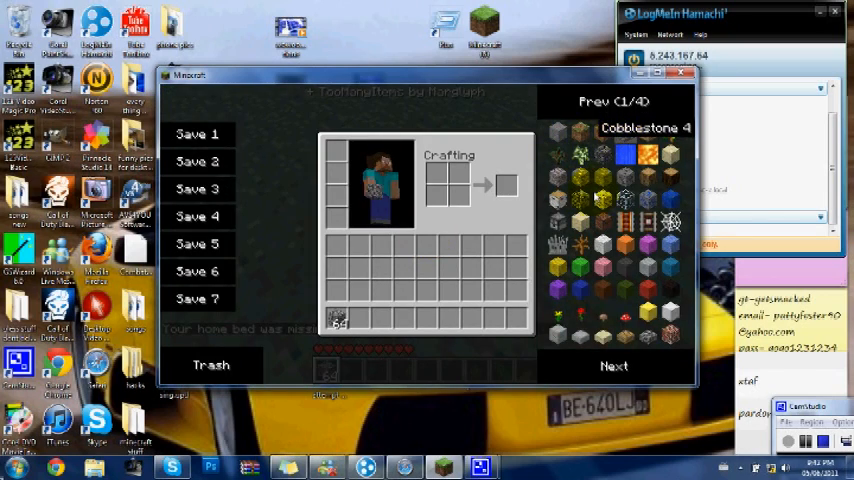
pyautogui.click(614, 366)
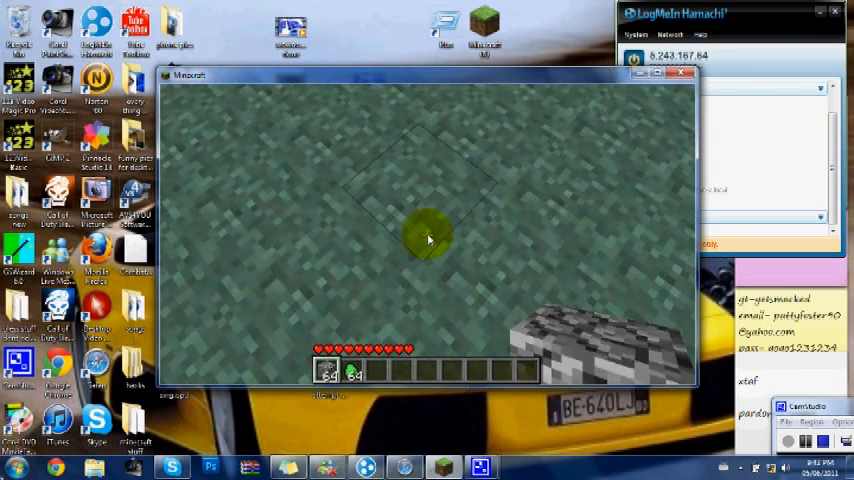
# - Page further through the items and complete the eight-cobblestone furnace ring
pyautogui.press('e')
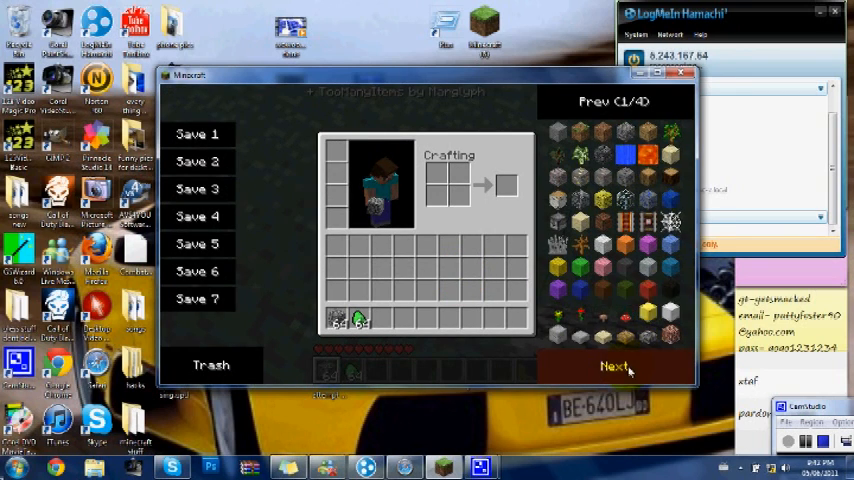
pyautogui.click(614, 365)
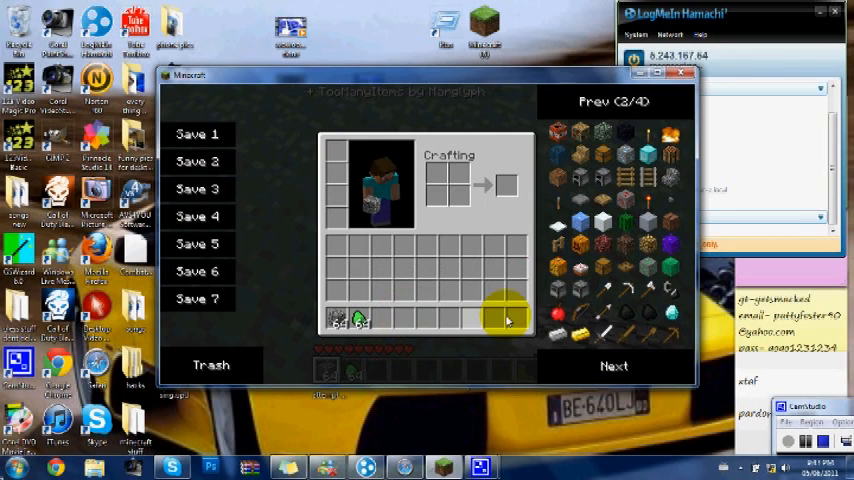
pyautogui.click(614, 366)
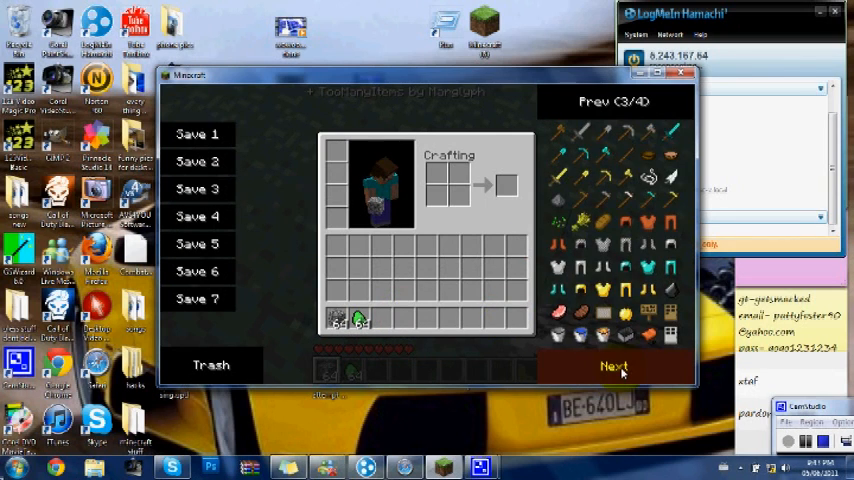
pyautogui.click(614, 366)
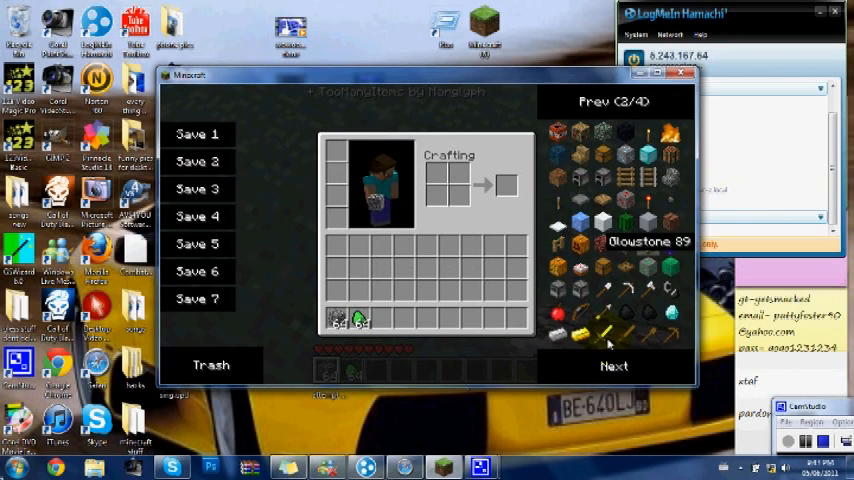
pyautogui.click(614, 366)
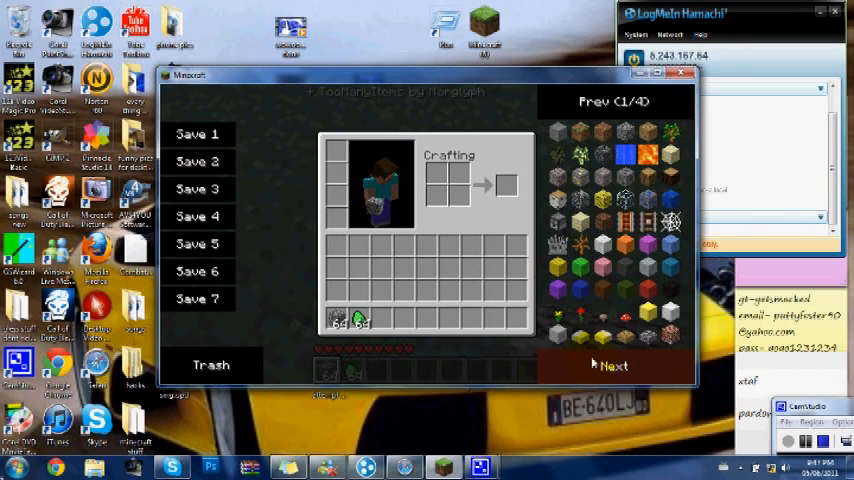
pyautogui.click(614, 365)
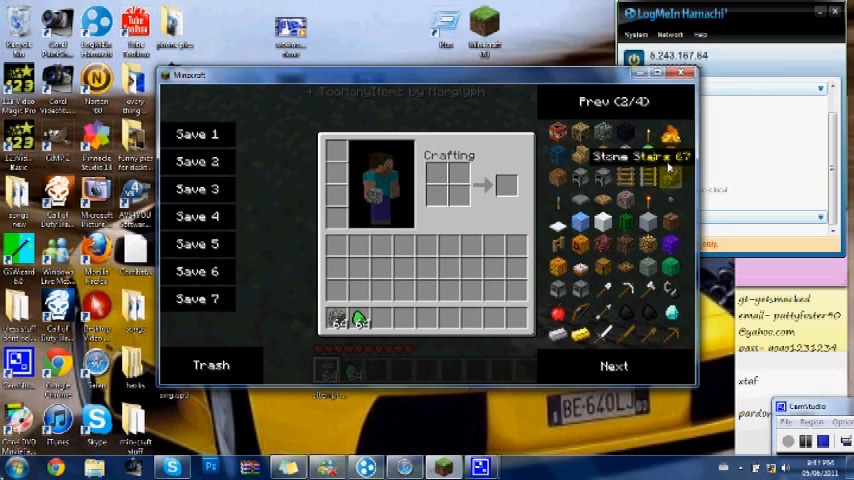
pyautogui.press('Escape')
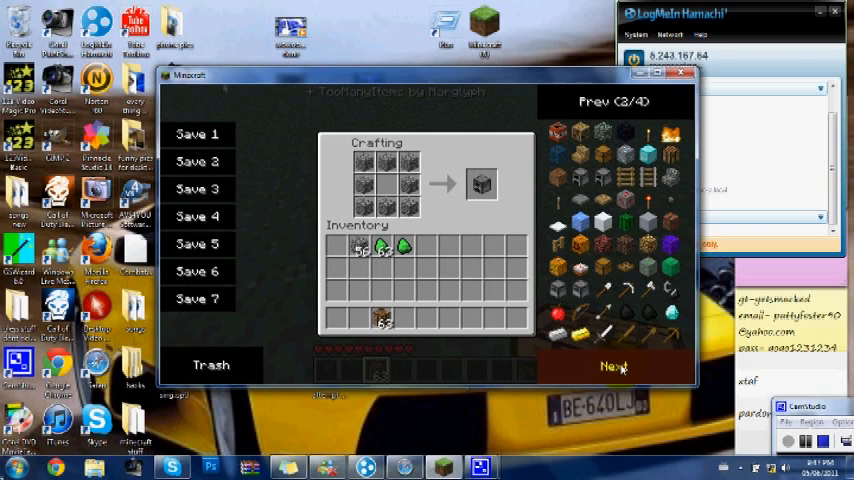
# - Page the item list to its last page of food and miscellaneous items
pyautogui.click(613, 365)
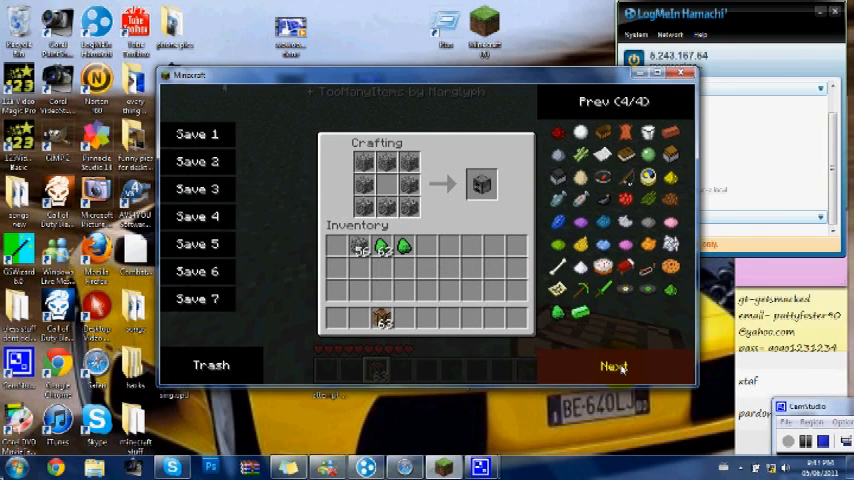
pyautogui.moveTo(338, 318)
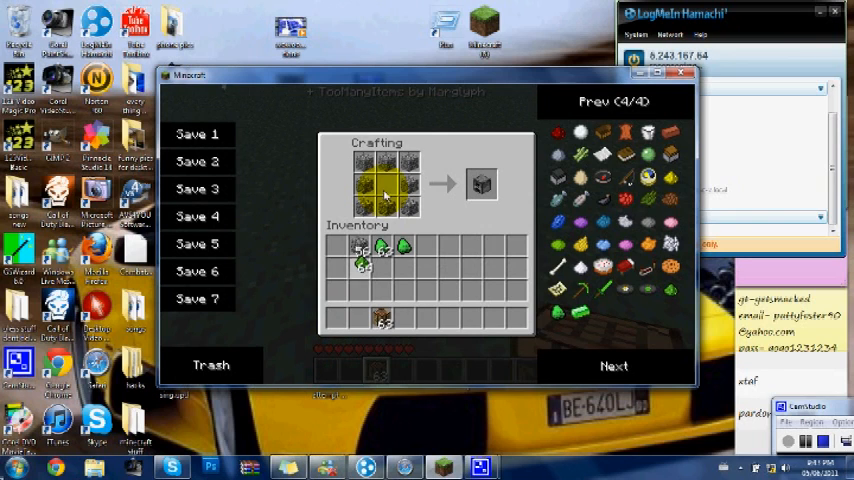
pyautogui.moveTo(481, 185)
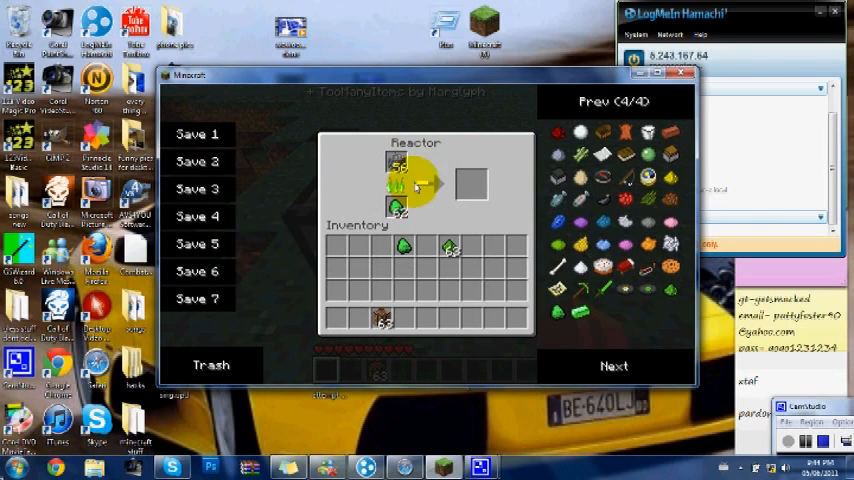
pyautogui.moveTo(398, 205)
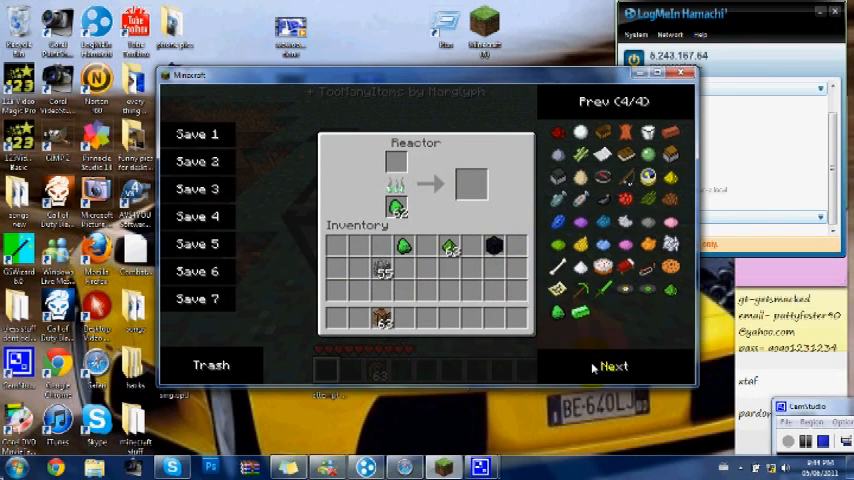
# - Add a 64-stack of wooden planks from TooManyItems into the inventory
pyautogui.click(614, 366)
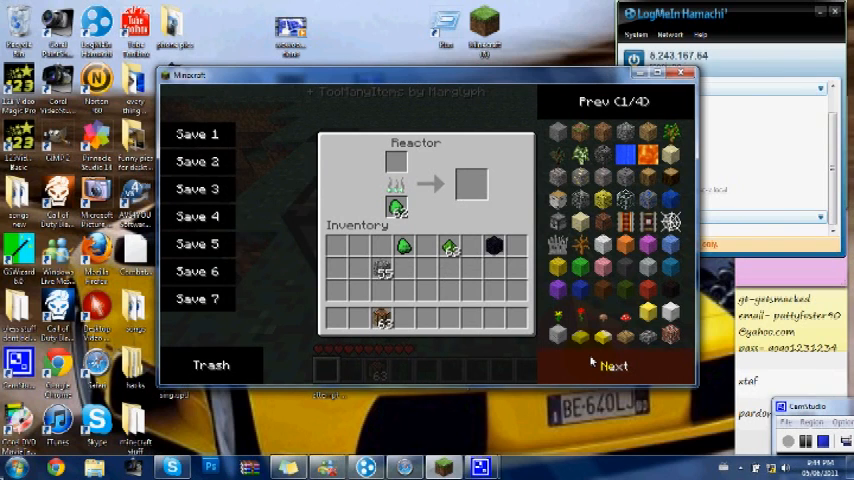
pyautogui.click(614, 365)
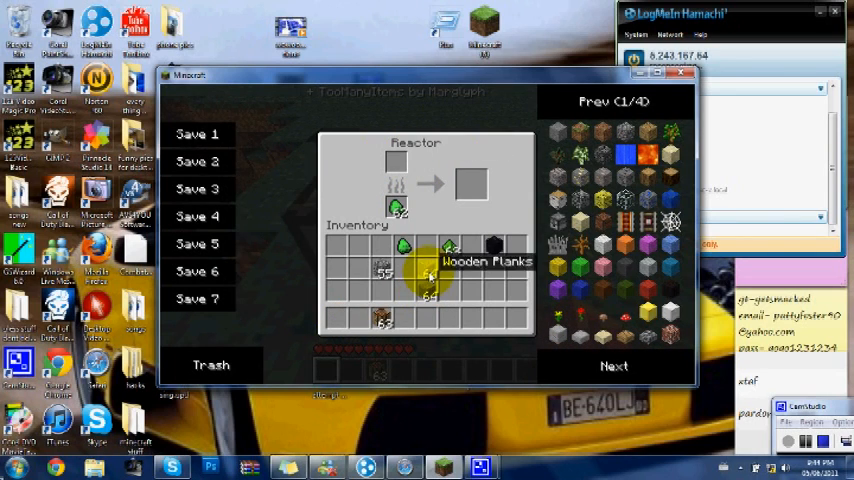
pyautogui.click(613, 365)
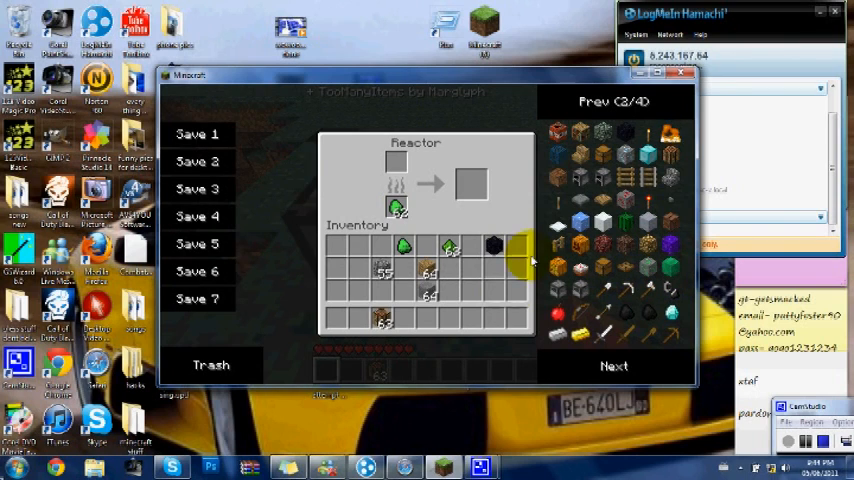
pyautogui.moveTo(668, 262)
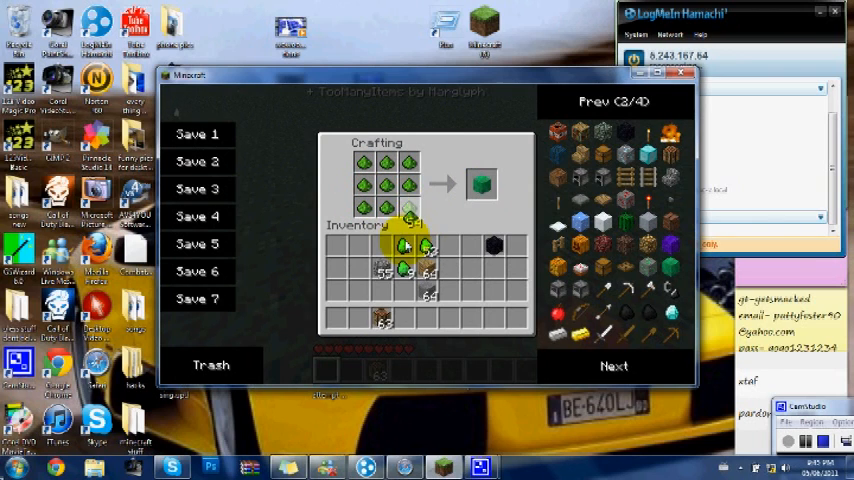
pyautogui.moveTo(395, 163)
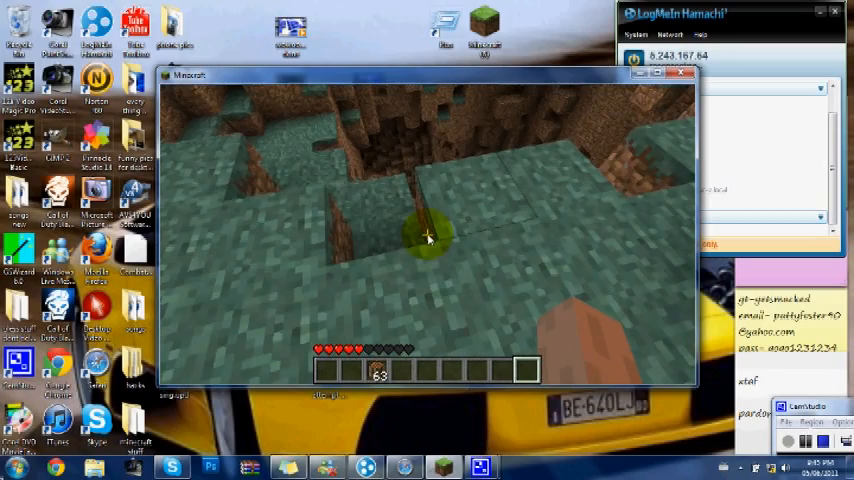
# - Enable flying with the fly command and fly over the excavated dirt pit
pyautogui.write('fly')
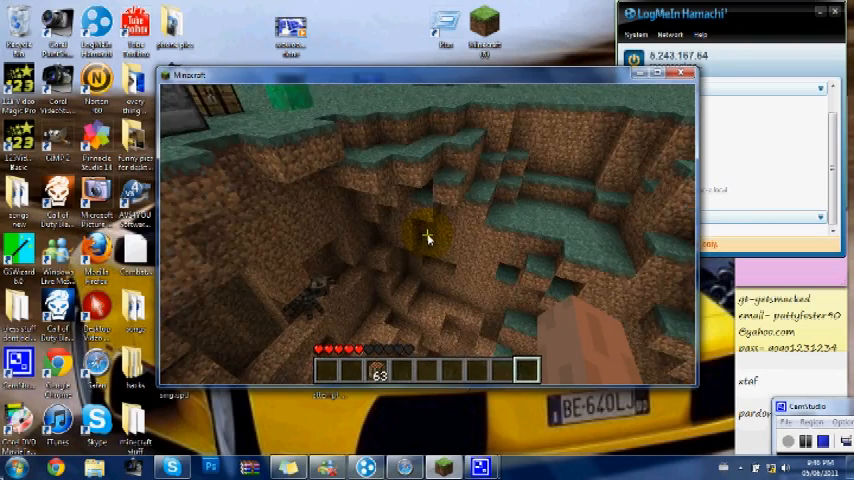
pyautogui.press('e')
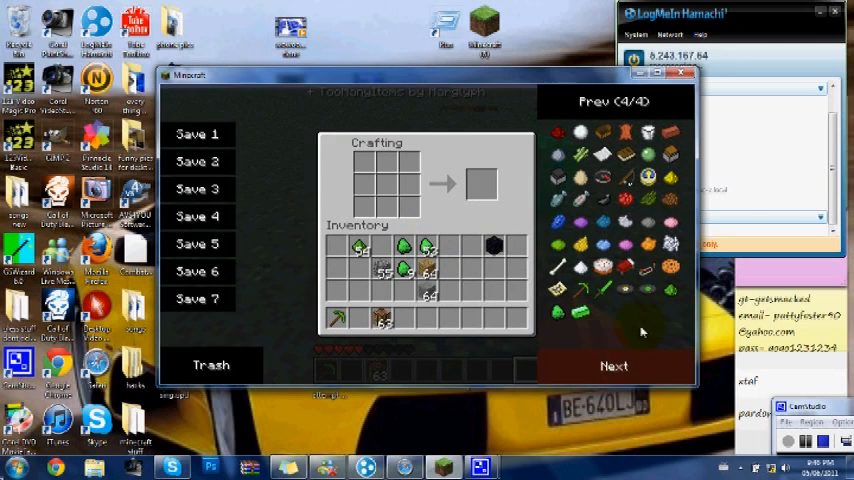
# - Page TooManyItems back to the first page and move the uranium pickaxe to the hotbar
pyautogui.click(614, 365)
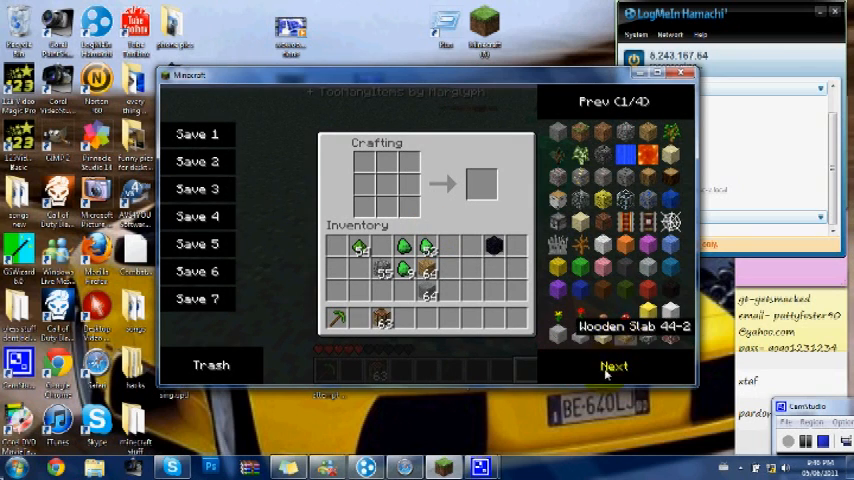
pyautogui.click(614, 366)
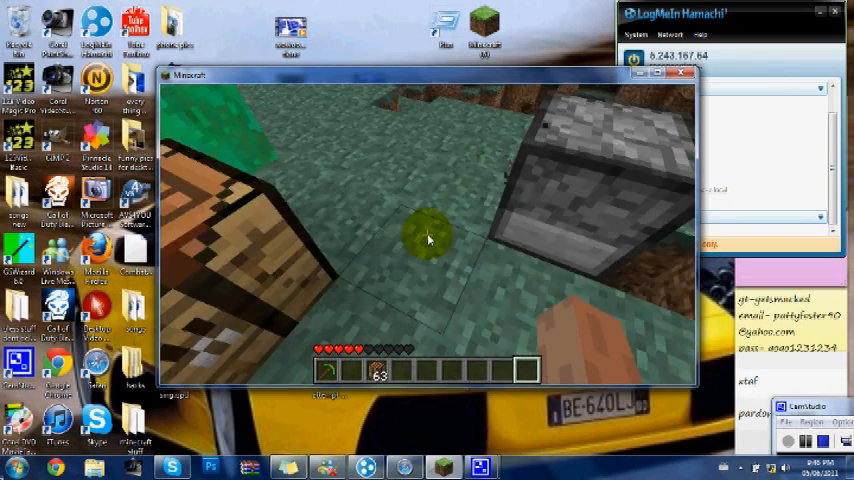
# - Quit to the title screen and load the New World save
pyautogui.press('e')
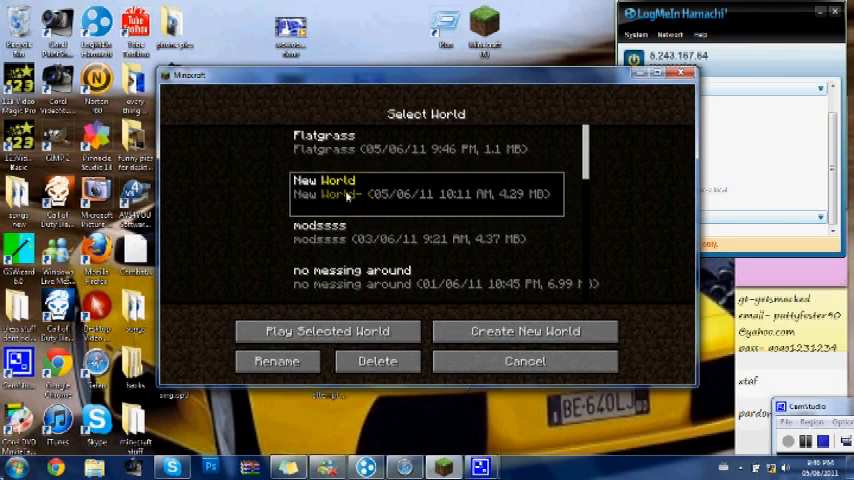
pyautogui.click(330, 331)
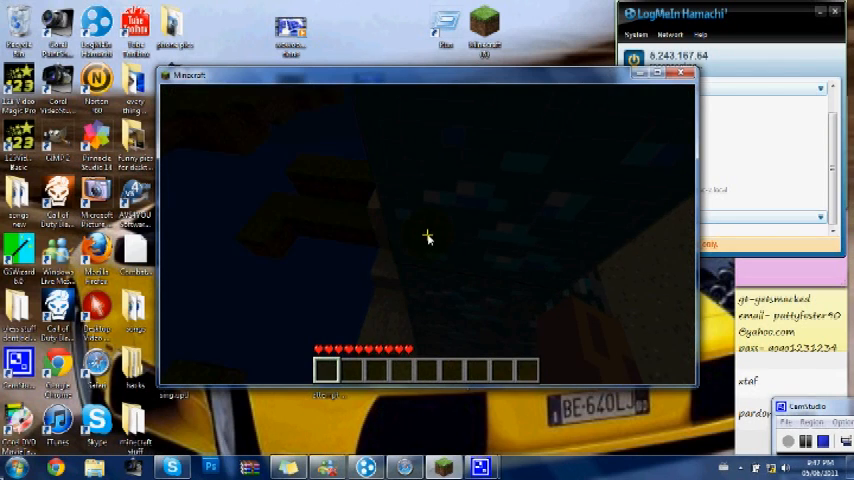
# - Run the fly and noclip commands, then mine stone with the uranium pickaxe
pyautogui.press('e')
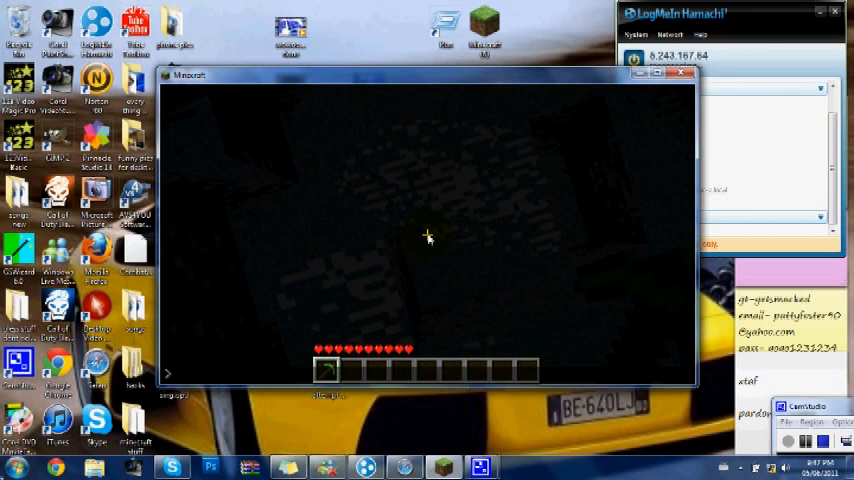
pyautogui.write('fly')
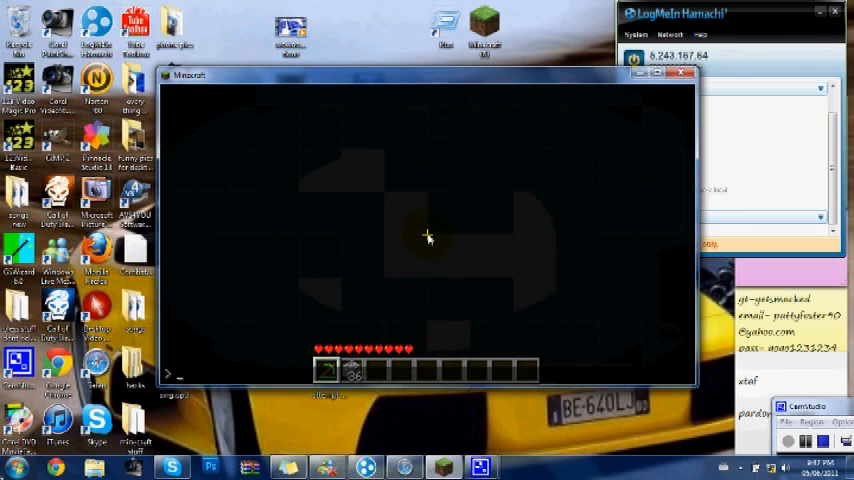
pyautogui.write('noclip')
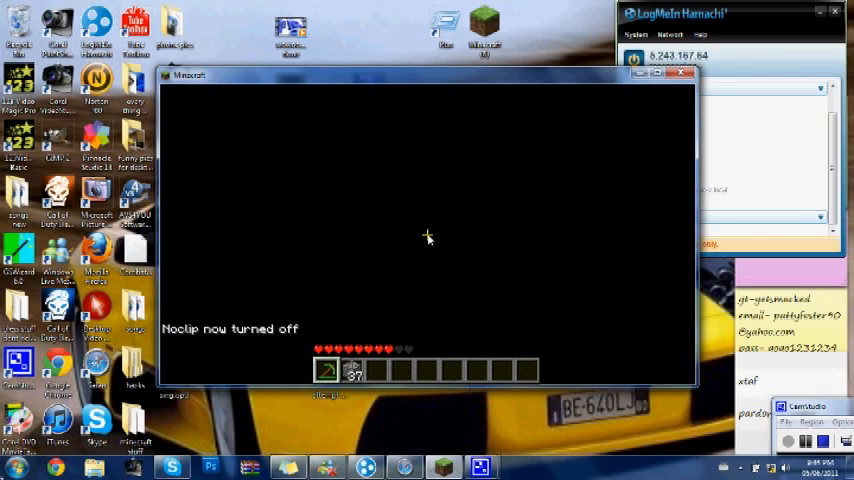
pyautogui.moveTo(408, 308)
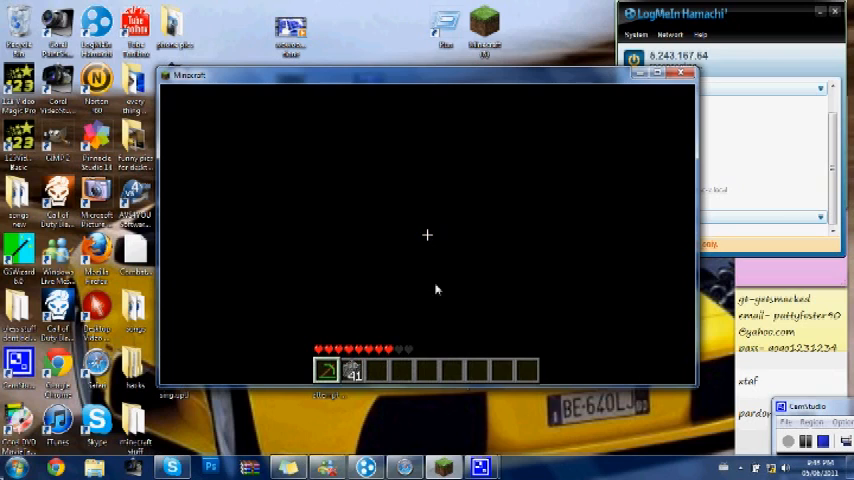
pyautogui.moveTo(445, 206)
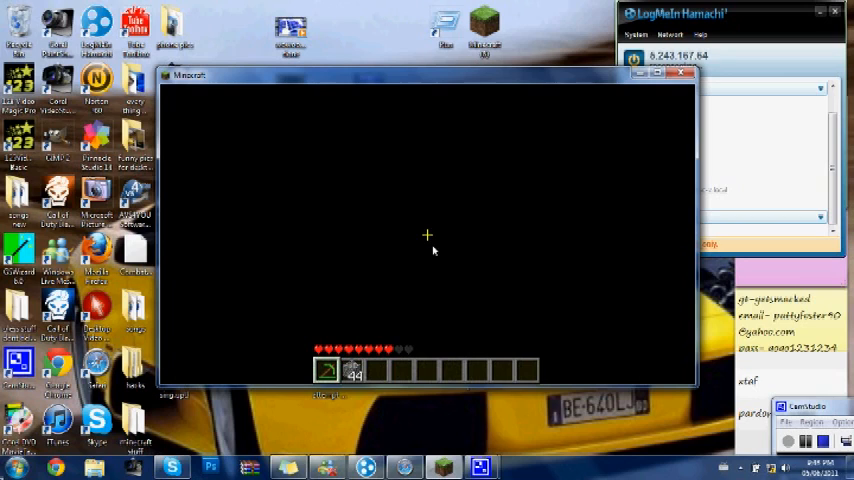
pyautogui.moveTo(428, 238)
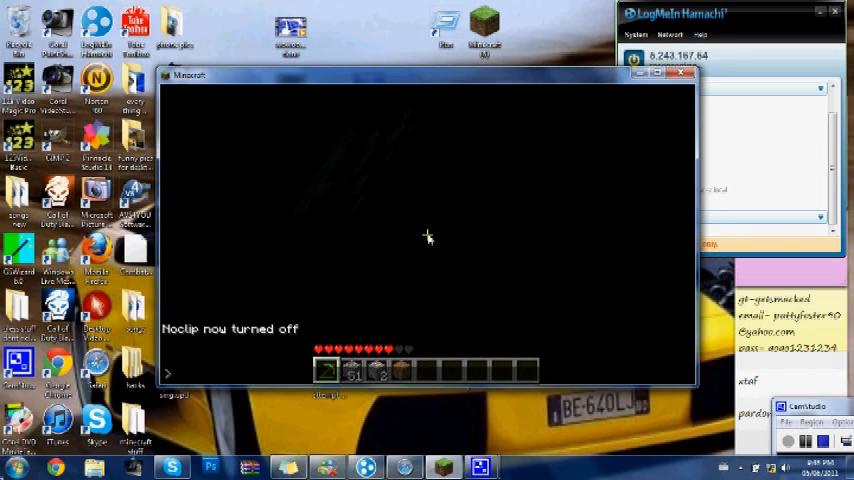
# - Mine more stone until a diamond drops, then open the inventory
pyautogui.write('nooli')
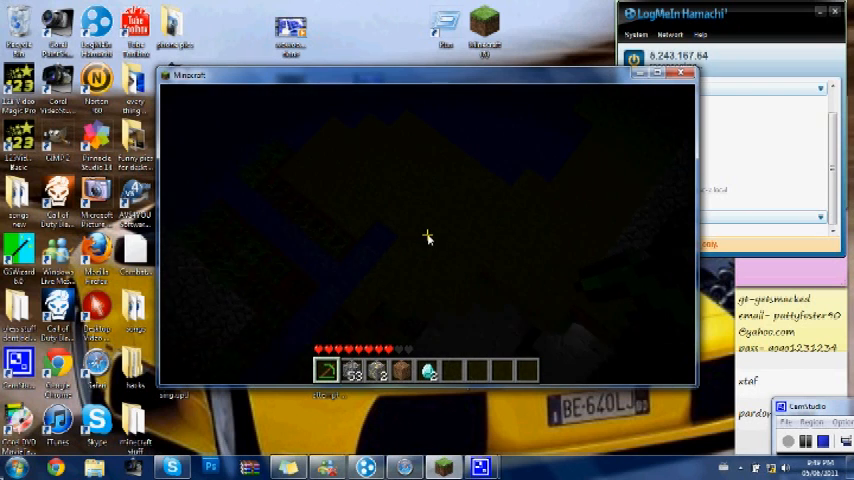
pyautogui.press('e')
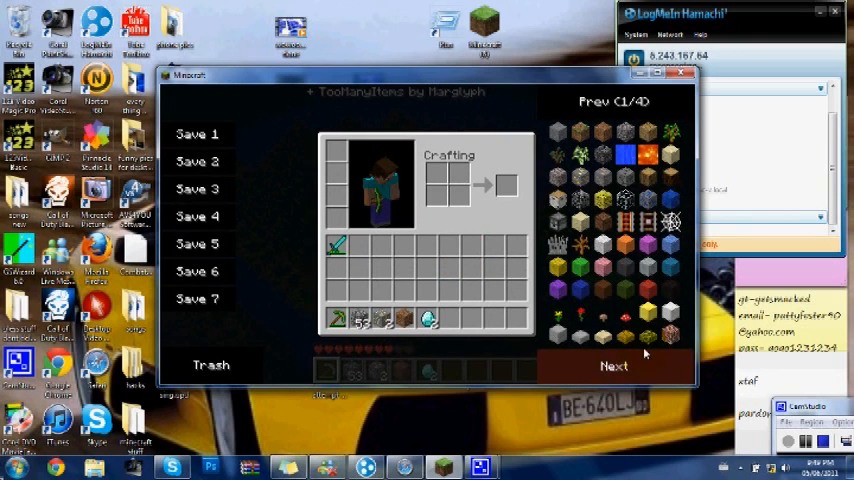
# - Click in the inventory to add a stack of 61 items to the hotbar
pyautogui.click(614, 366)
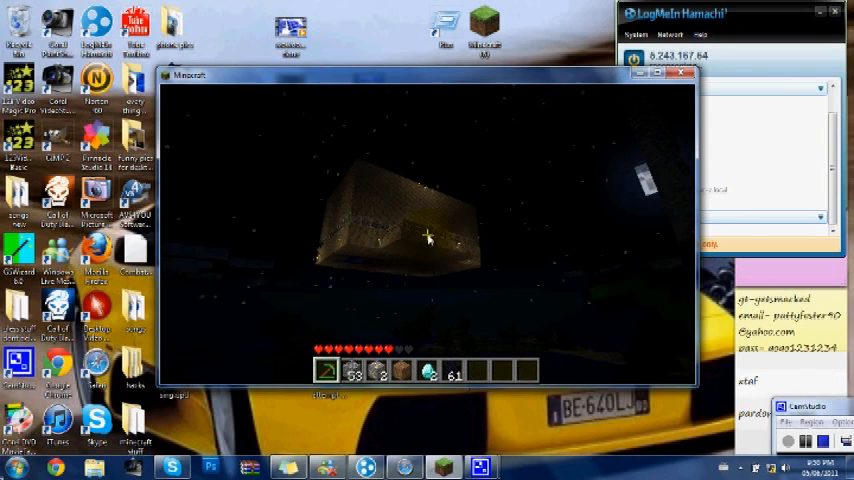
# - Open the inventory with the TooManyItems item browser showing
pyautogui.press('e')
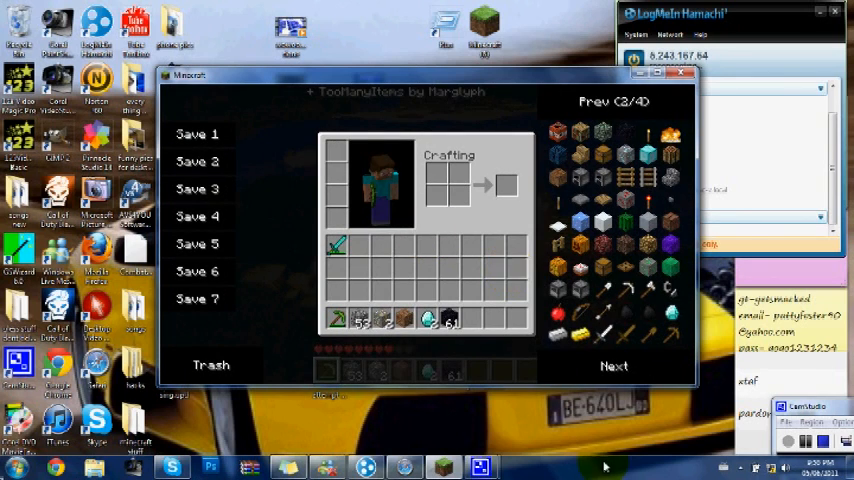